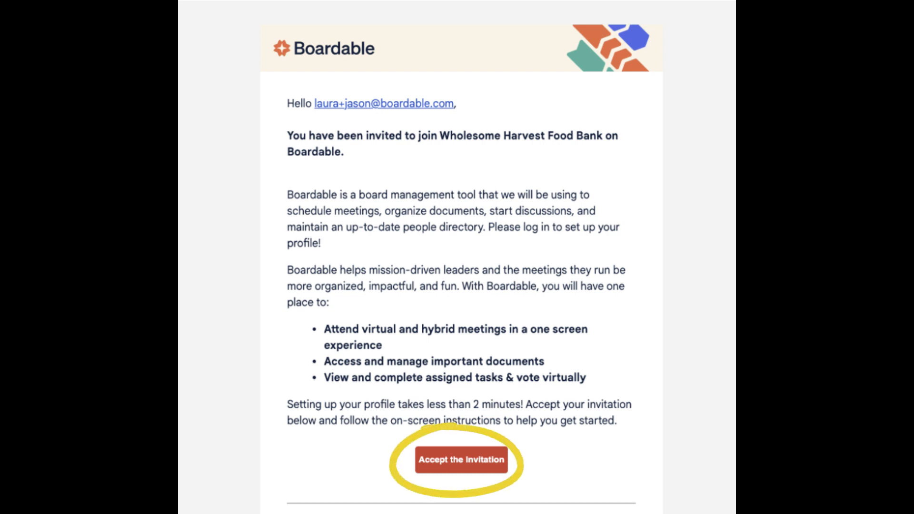
- Accept the Boardable invitation from the email to reach the account info form
click(460, 460)
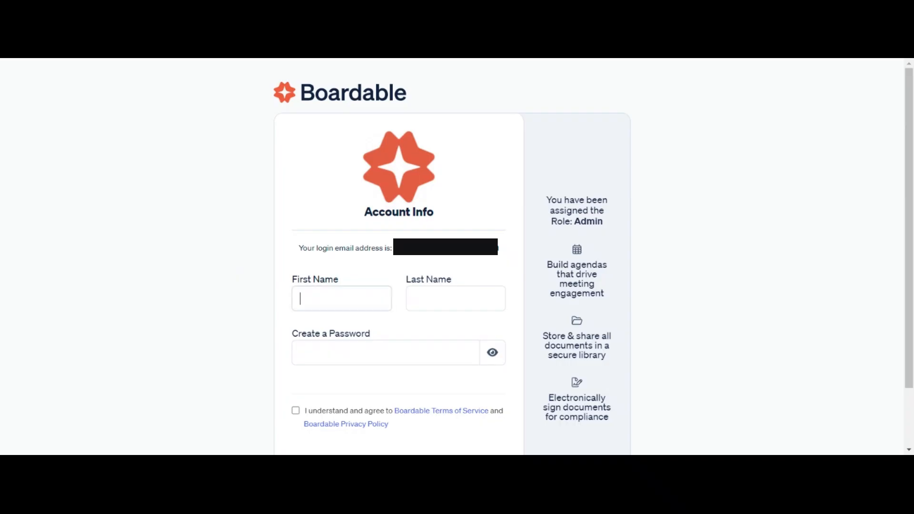
- Create the account as Jane Doe with a strong password, agree to the terms, and join the organization
text(Jane)
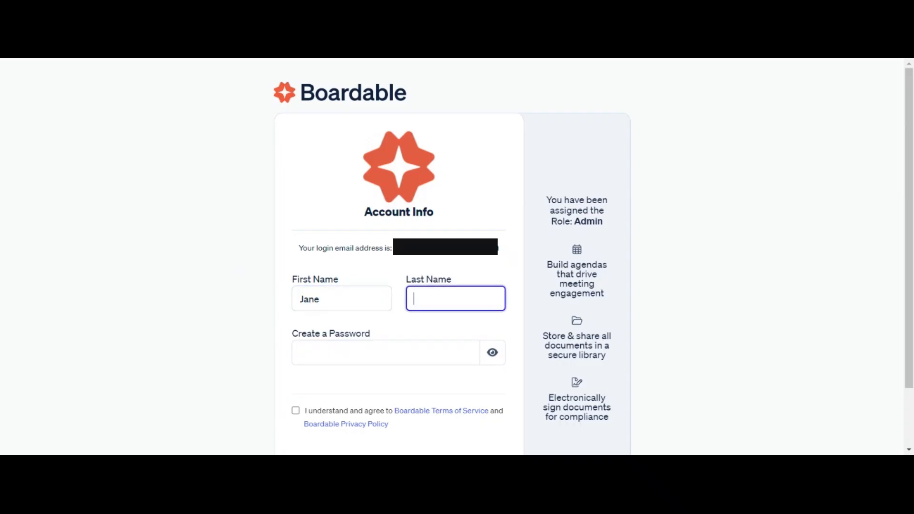
text(Doe)
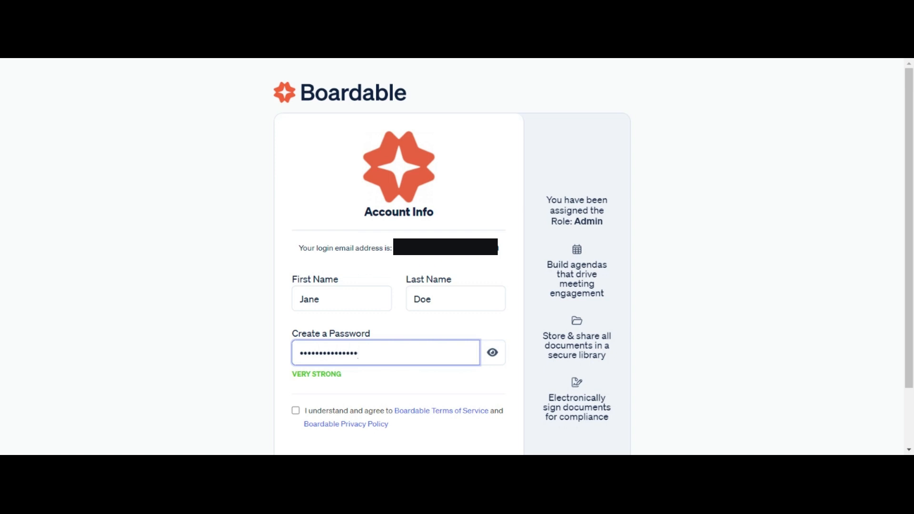
click(295, 410)
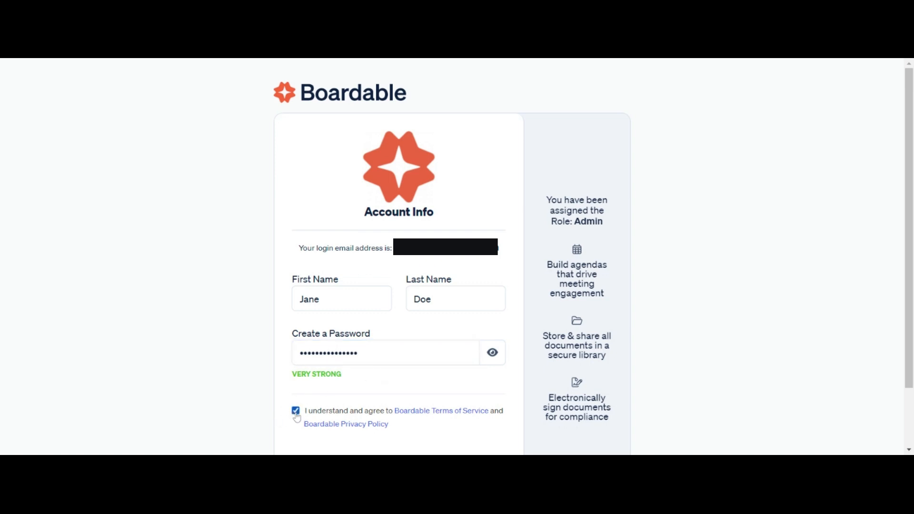
scroll(down, 3)
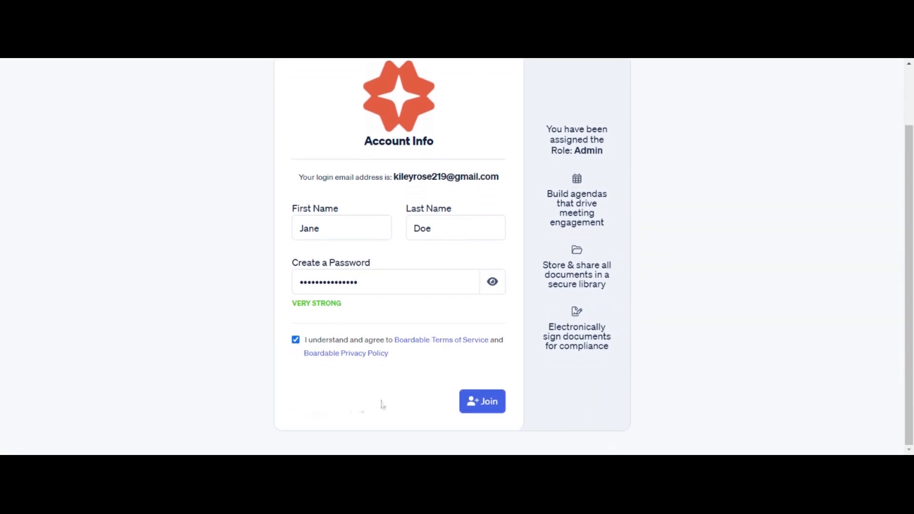
click(482, 402)
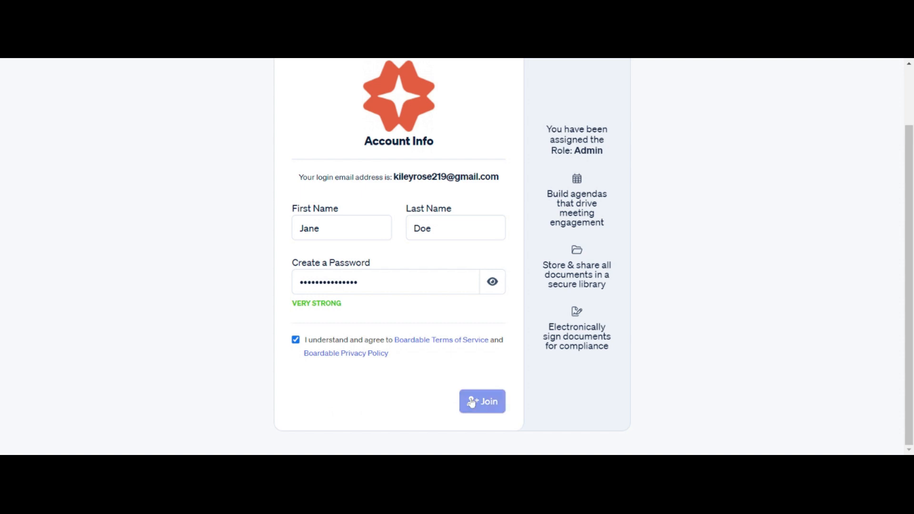
click(481, 401)
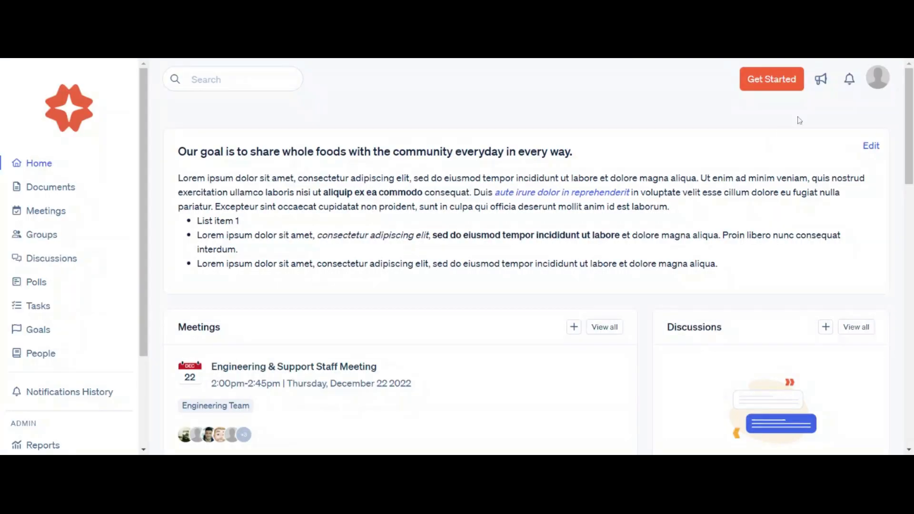
click(877, 77)
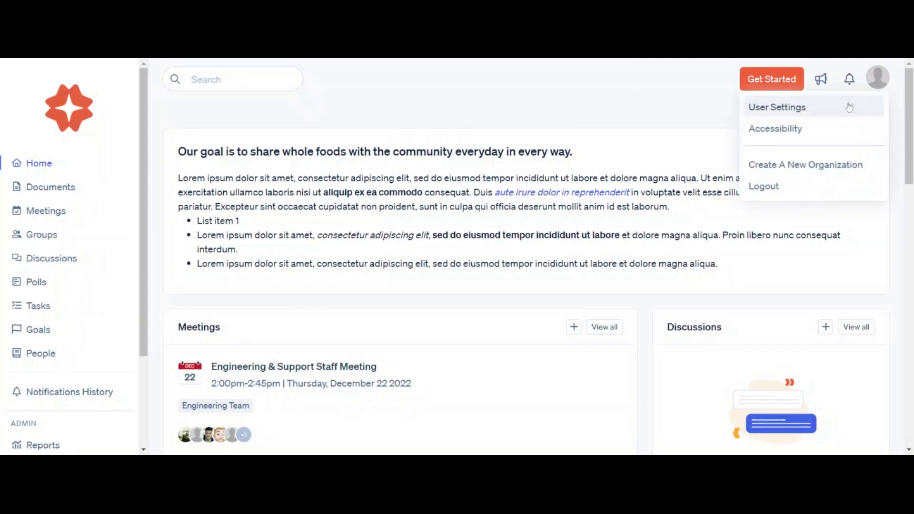
click(777, 106)
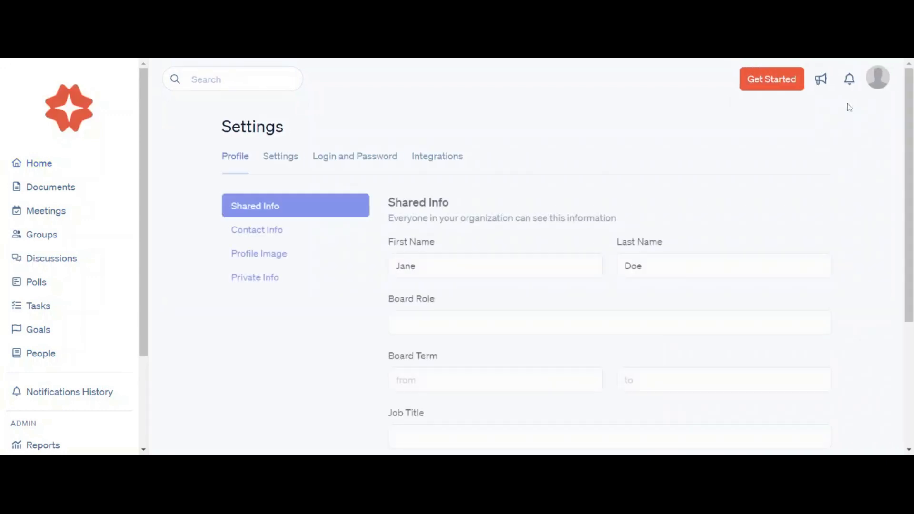
click(264, 253)
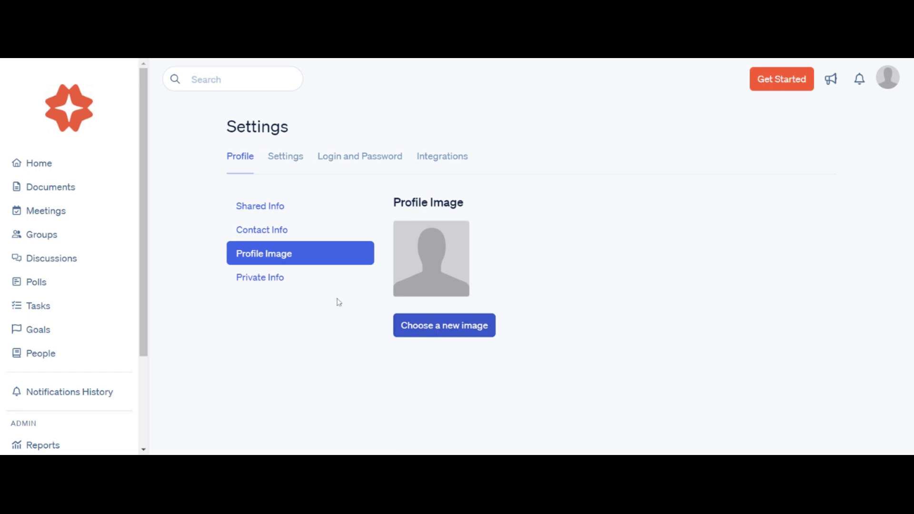
click(31, 163)
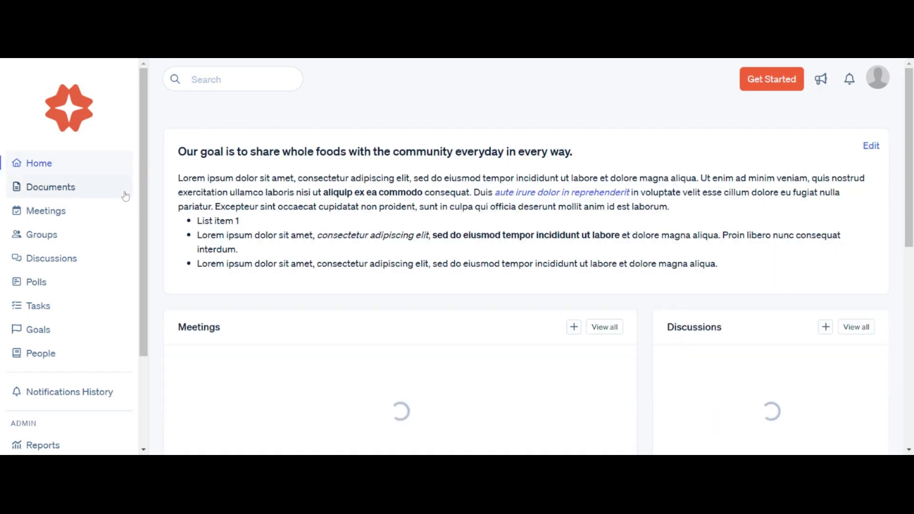
scroll(down, 3)
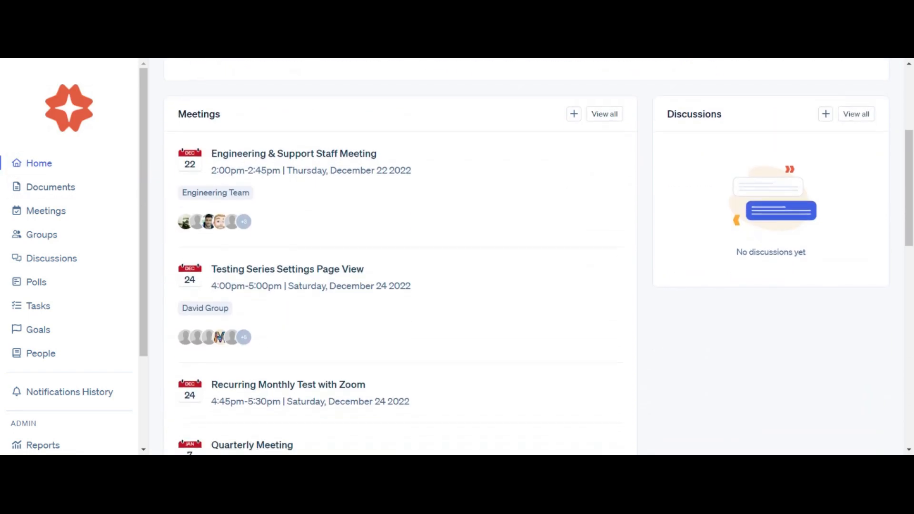